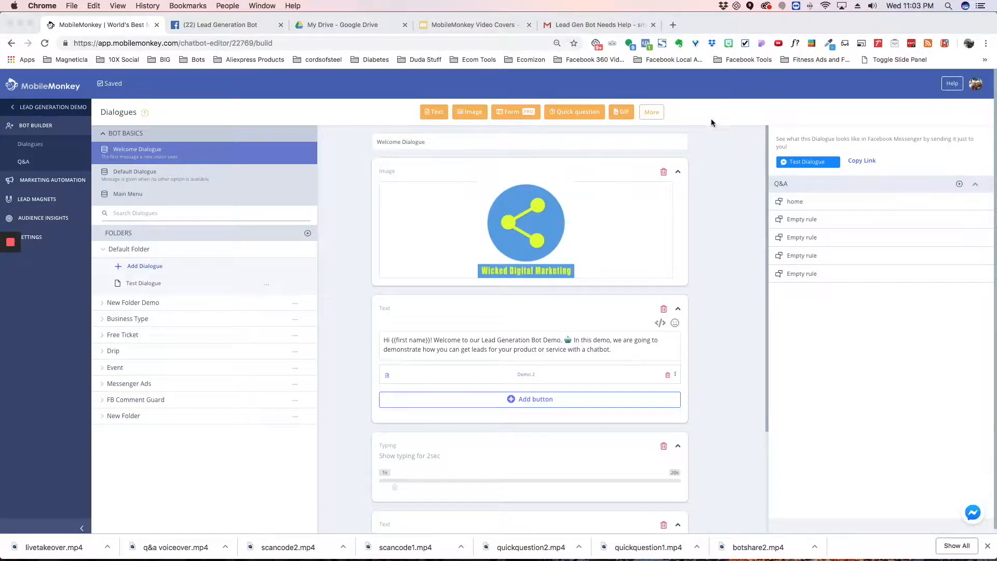
mouse_move(621, 112)
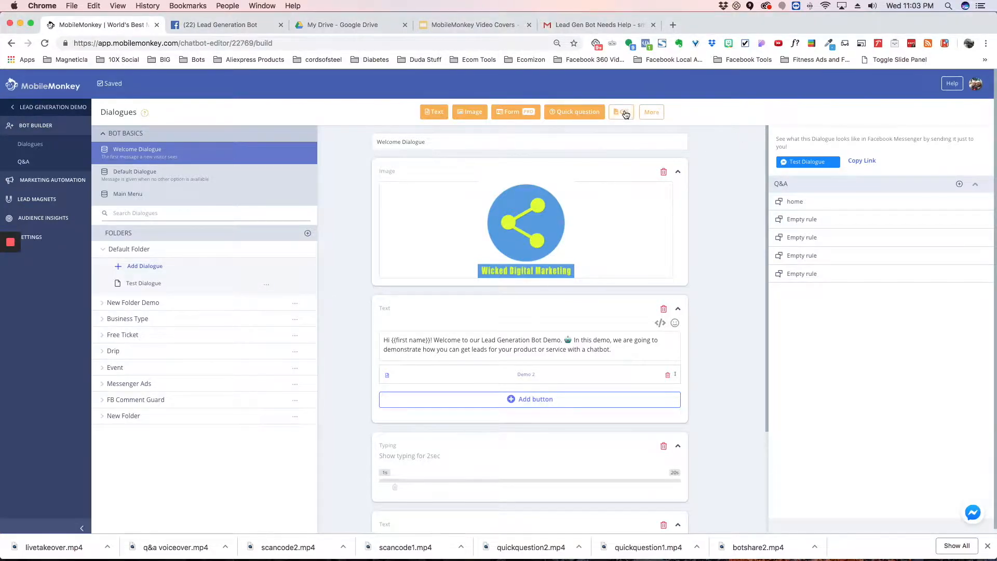
Append an empty Giphy GIF block to the end of the Welcome Dialogue.
left_click(621, 112)
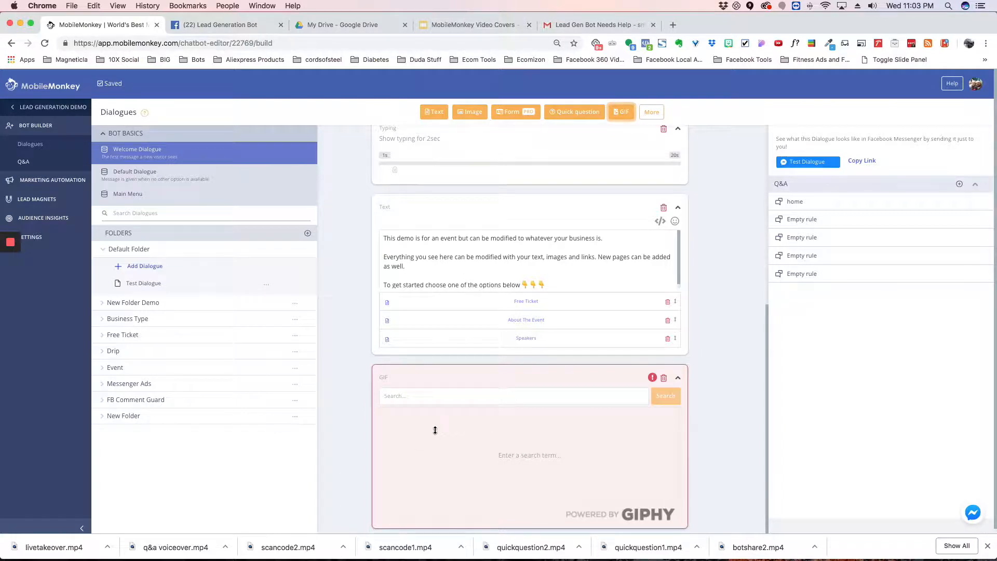
mouse_move(515, 477)
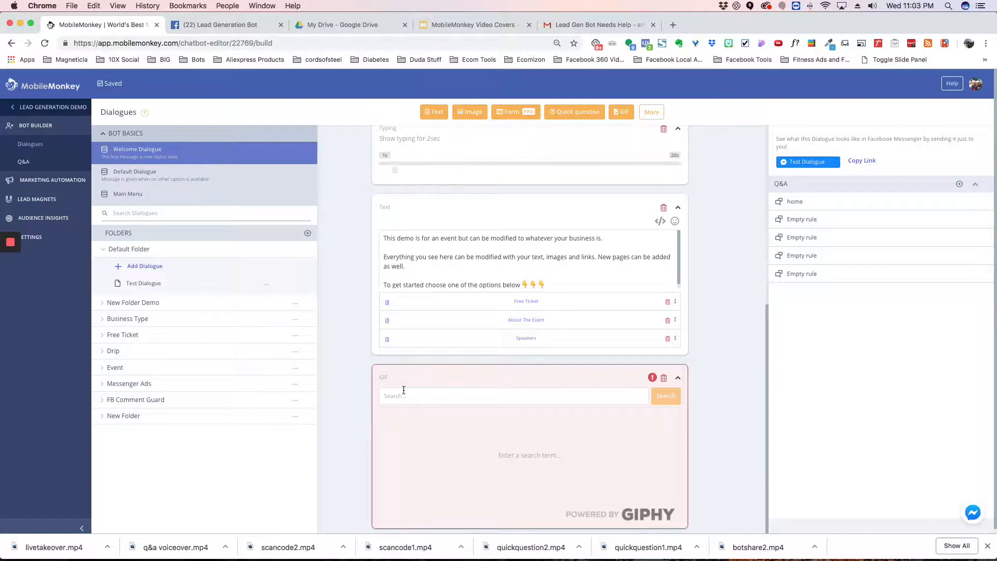
Search Giphy for 'excited' in the new GIF block and choose one of the results.
type("excited")
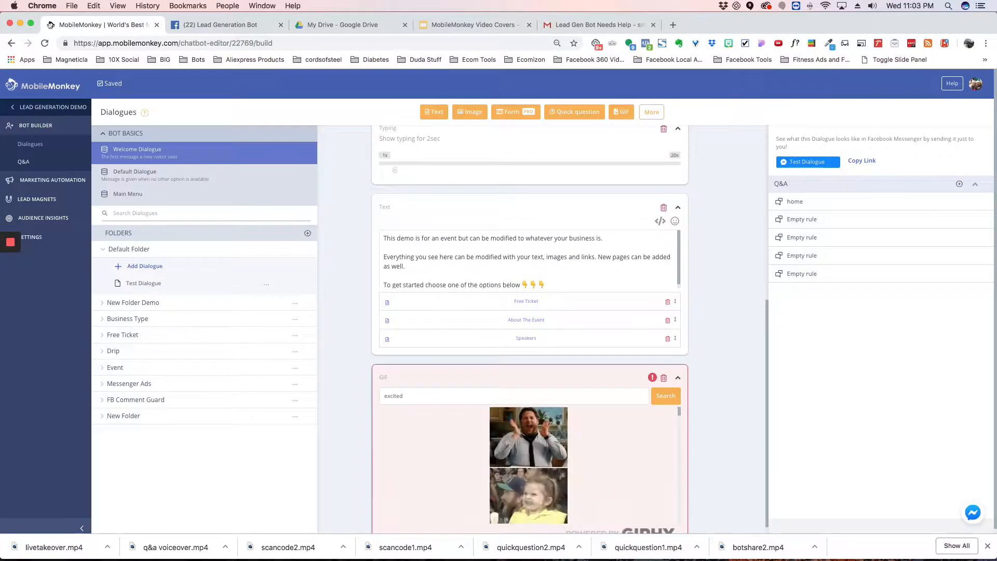
scroll("down", 3)
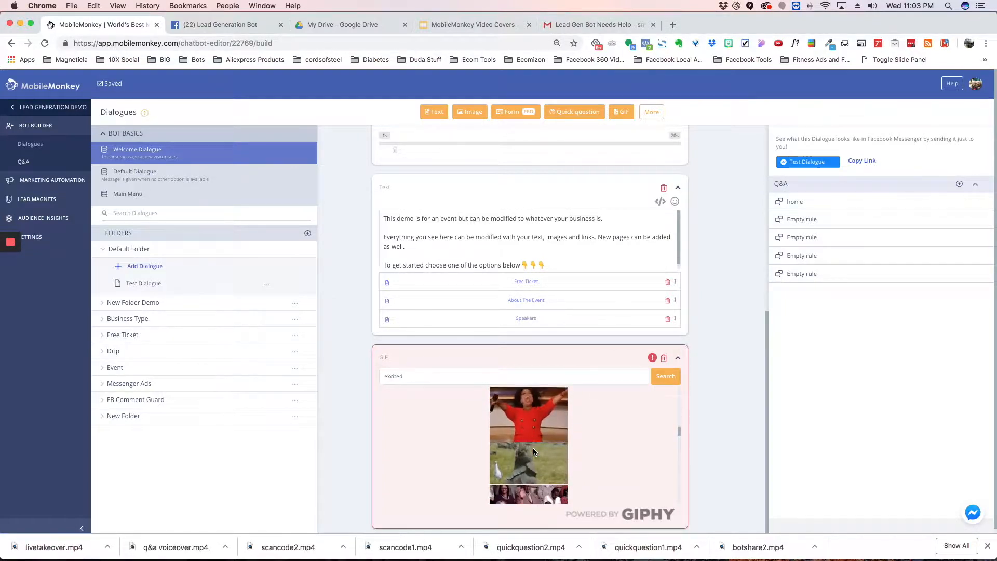
scroll("down", 3)
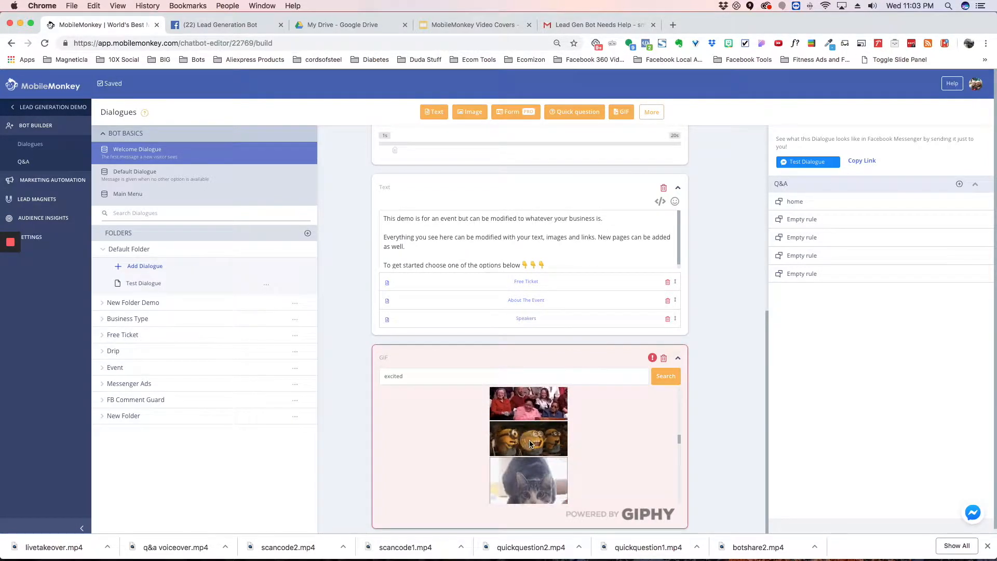
left_click(528, 437)
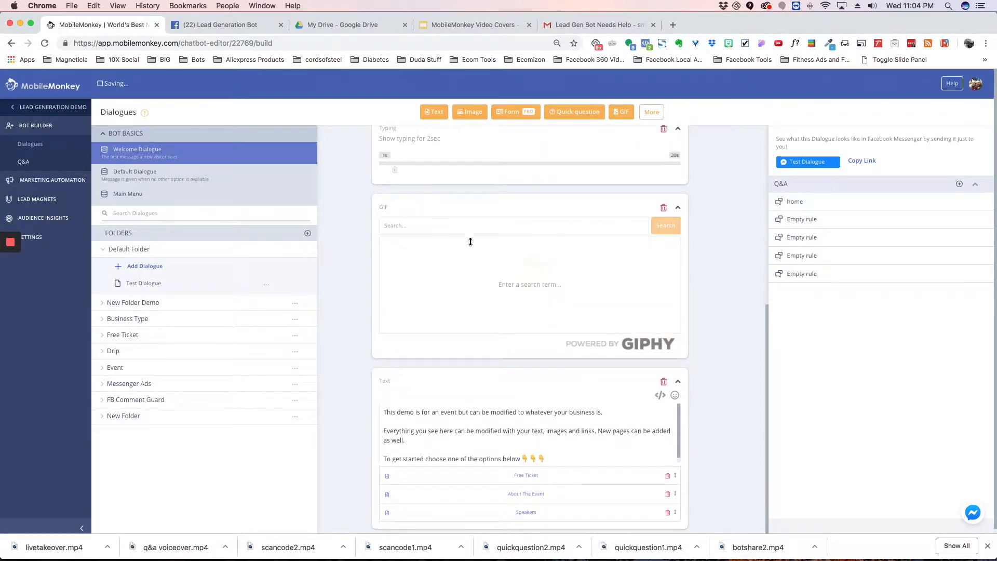
Search Giphy for 'happy' in the GIF block and show the happy pig GIF.
type("happy")
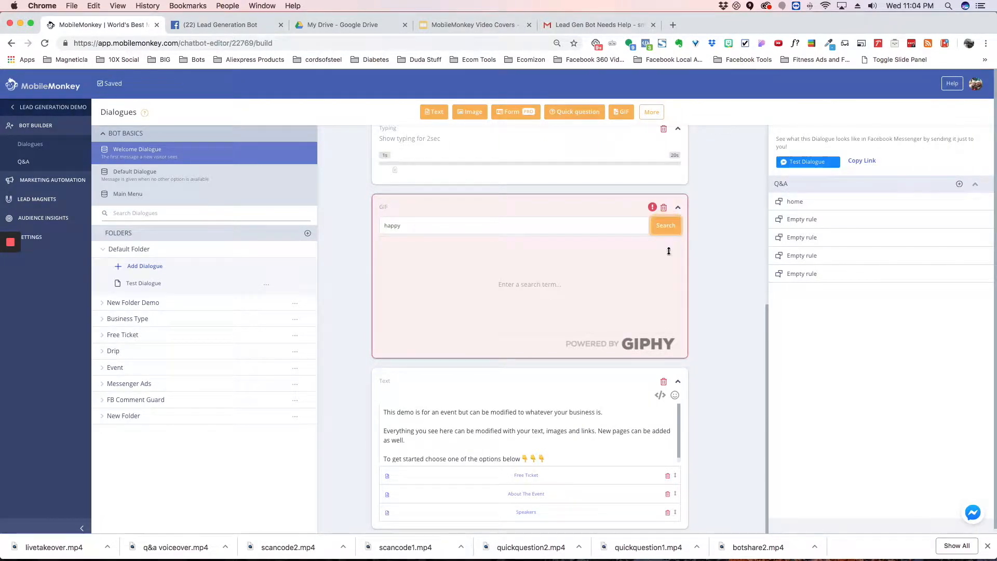
left_click(665, 226)
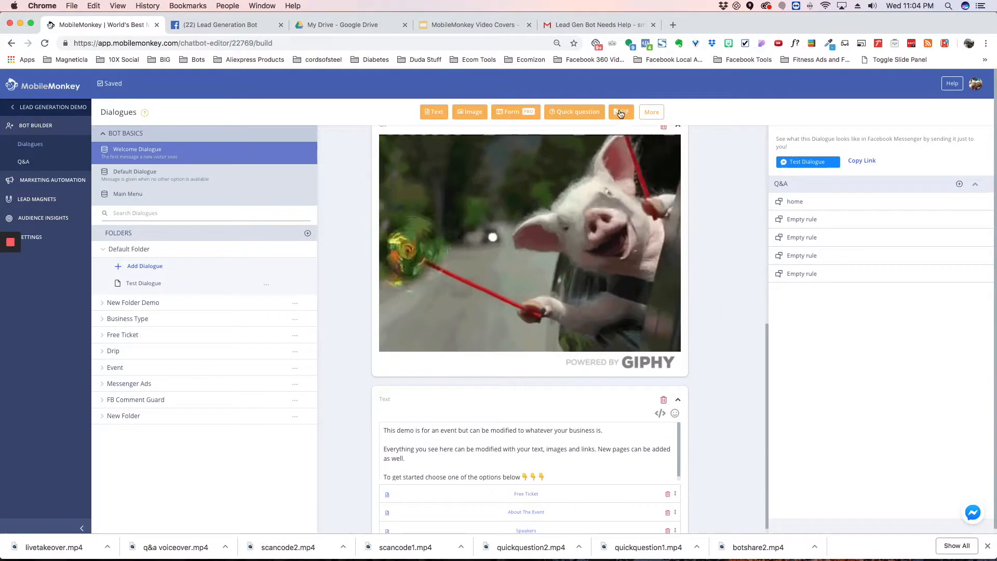
Add a second GIF block after the event text and search Giphy for 'success'.
left_click(621, 112)
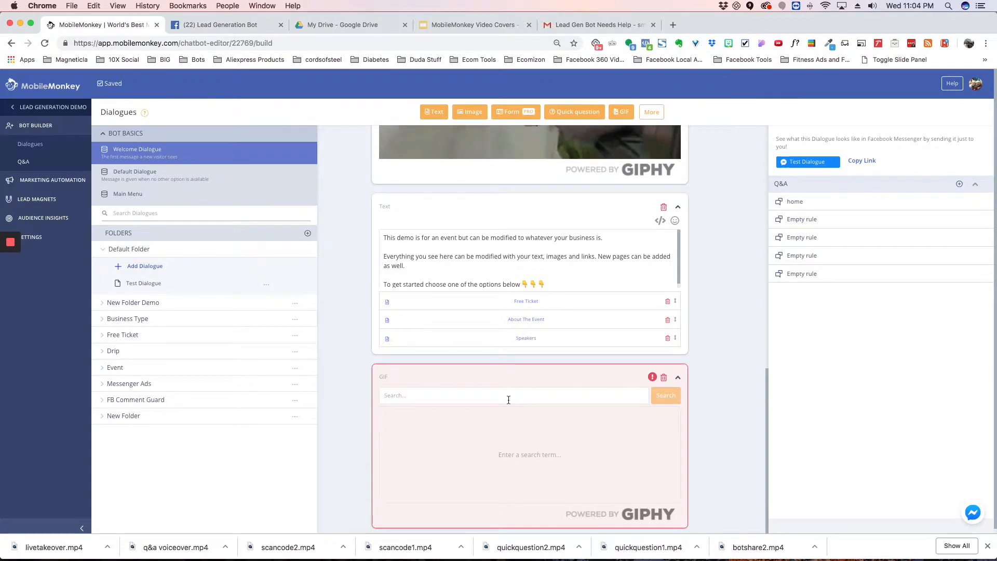
type("success")
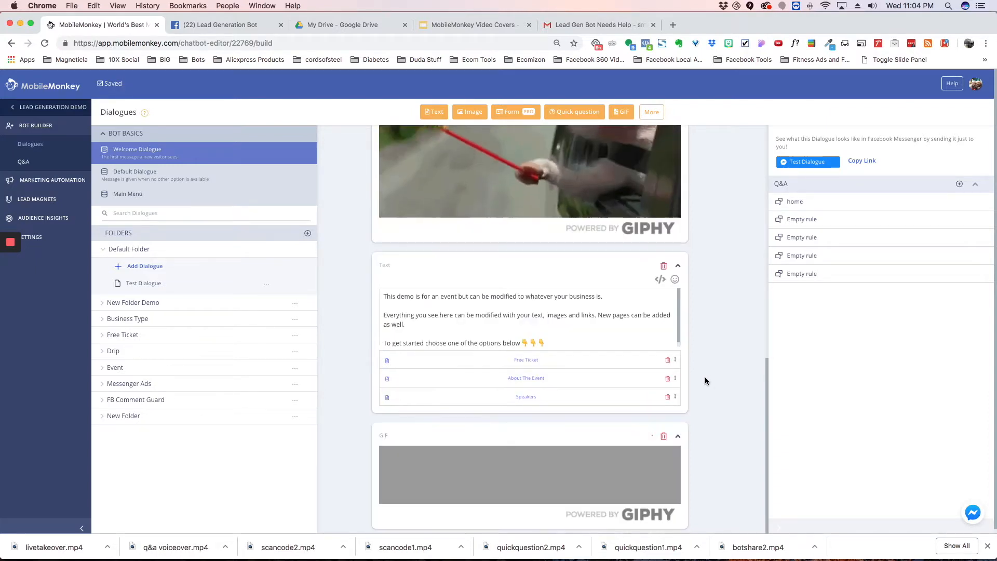
scroll("down", 3)
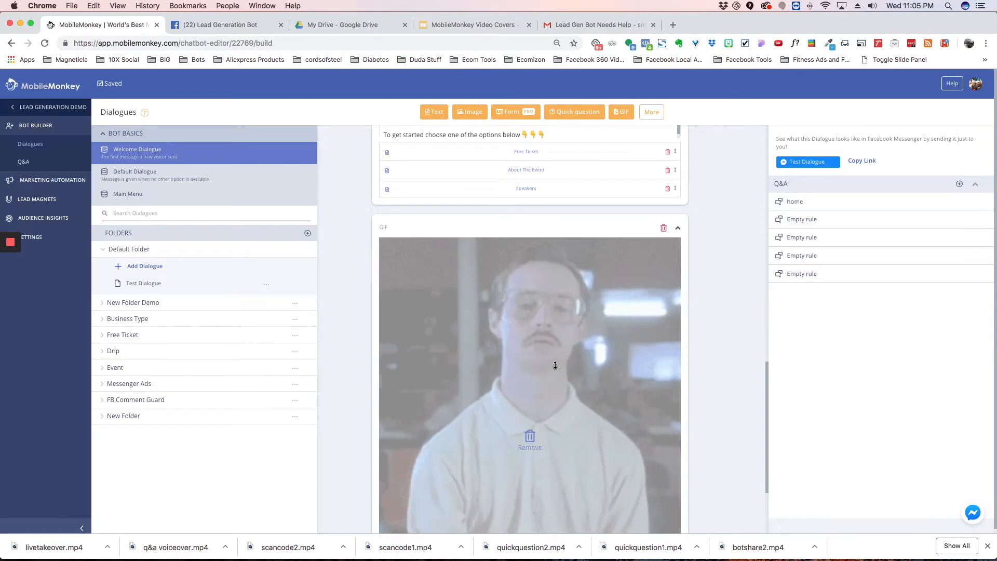